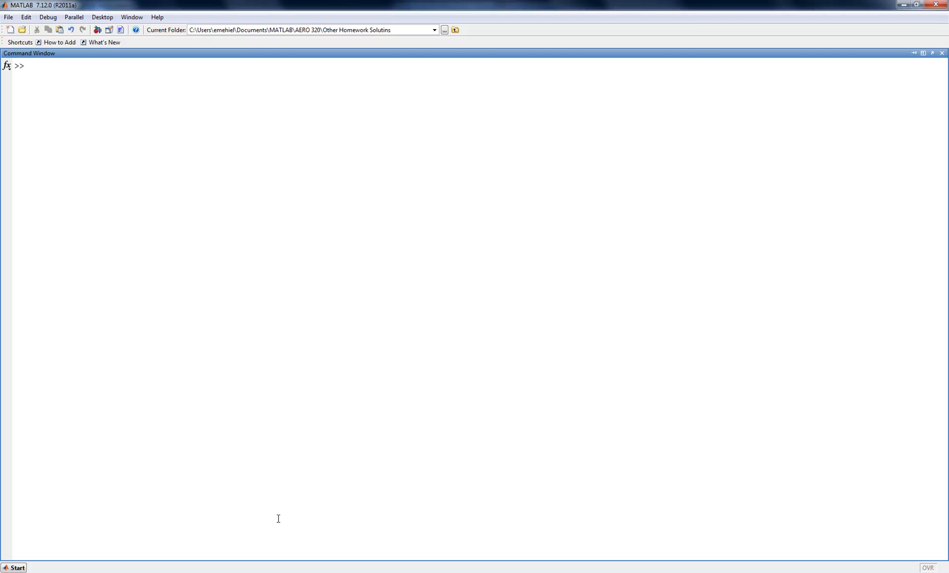
Define G = tf([9 0], [1 1 0 9]) in the Command Window.
text(G = t)
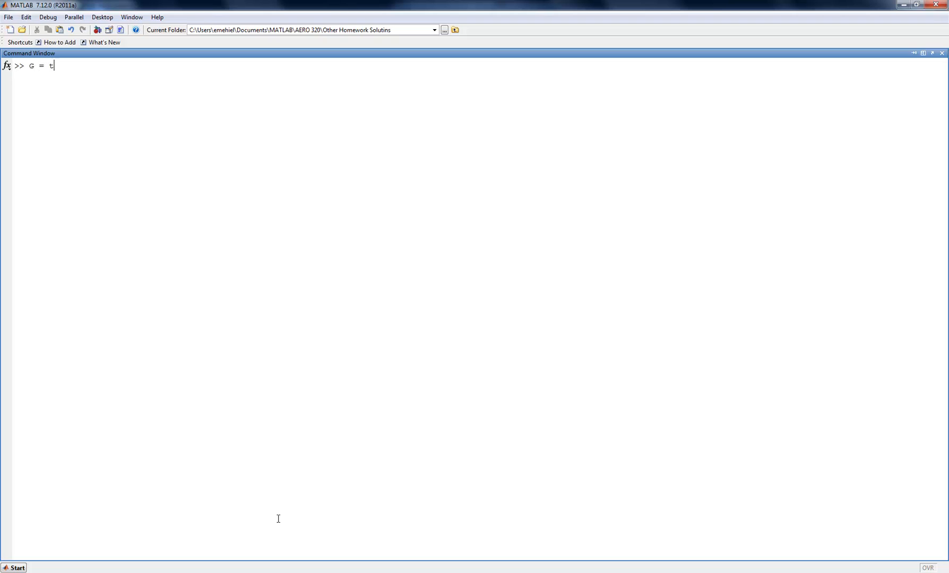
text(f([)
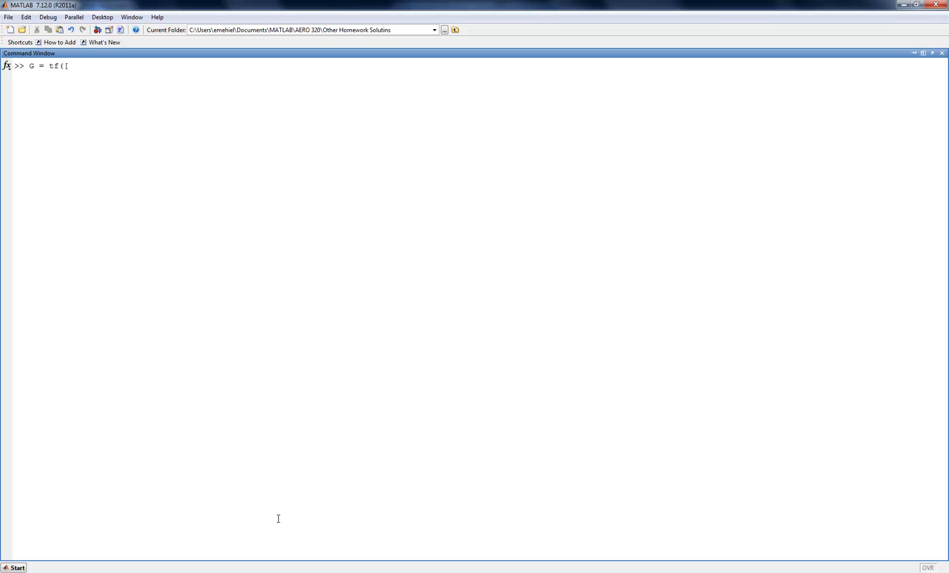
text(9 0], [)
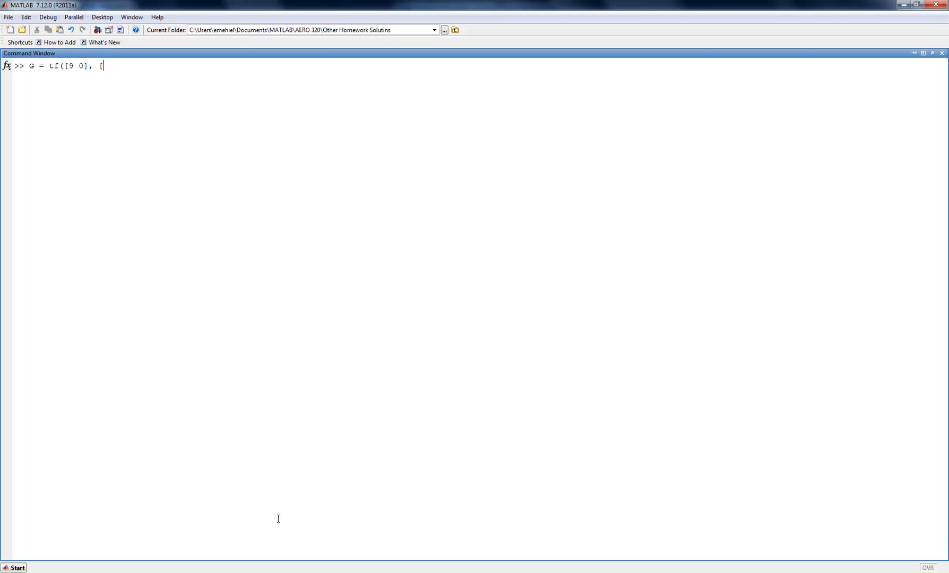
text(1 1 0 9)
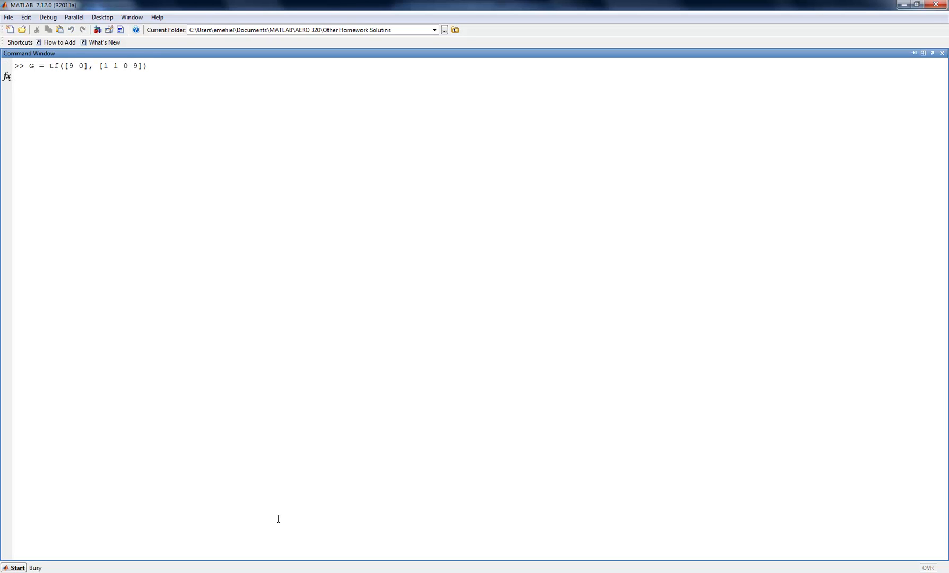
key(Return)
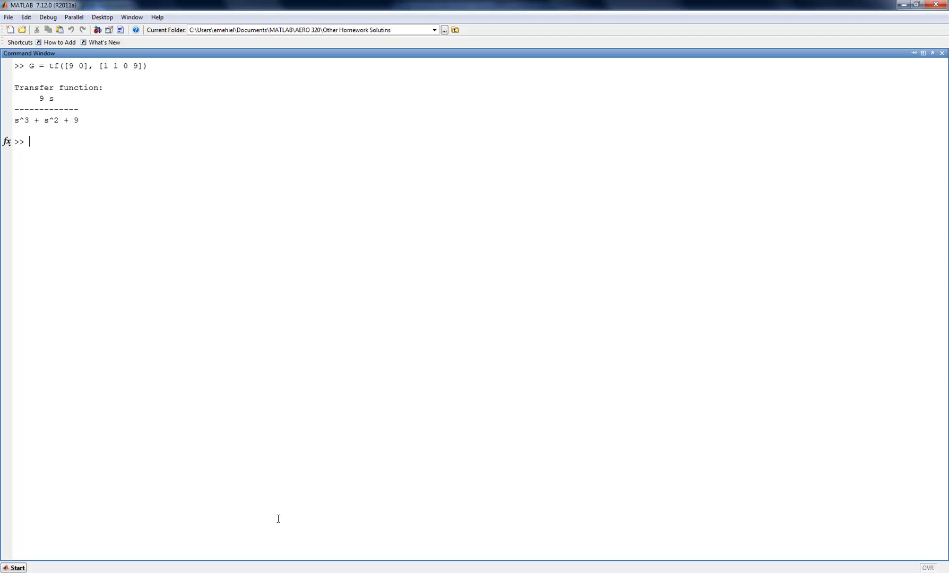
Run rlocus(G) to plot the root locus of G in a figure.
text(rlo)
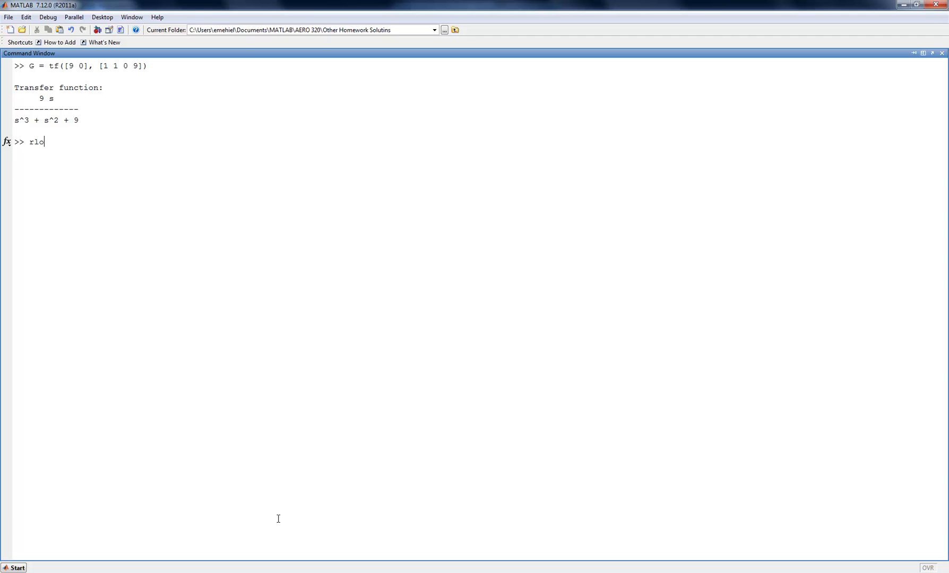
text(cus(G)
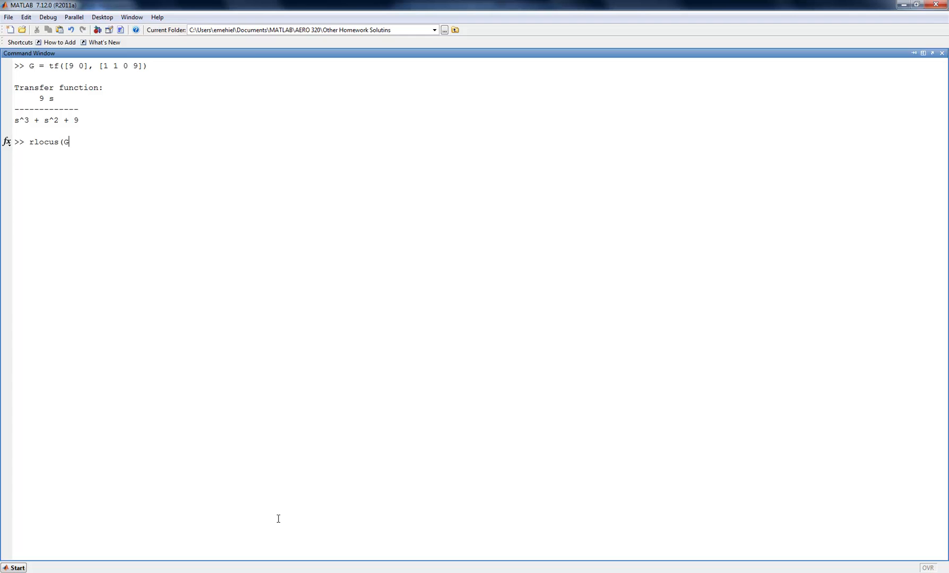
key(Return)
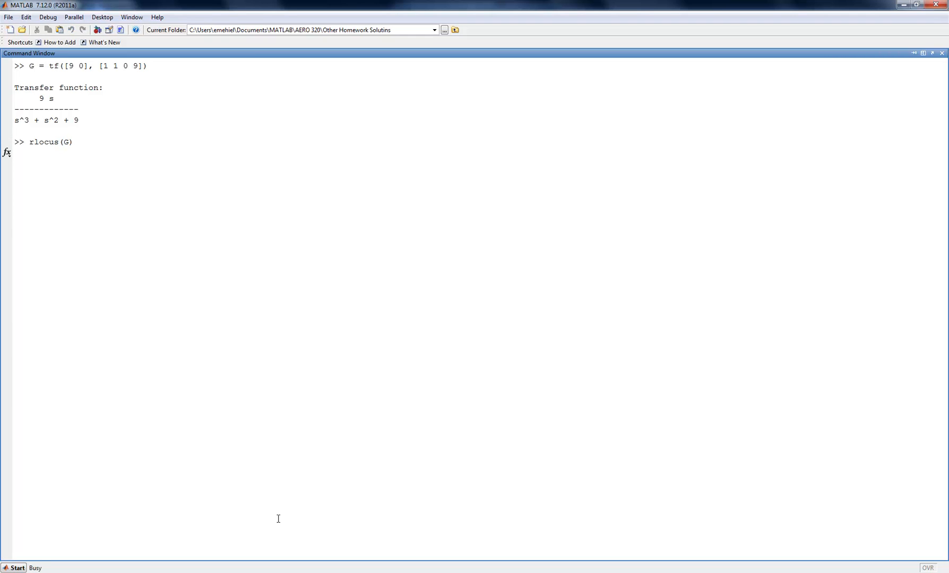
mouse_move(158, 226)
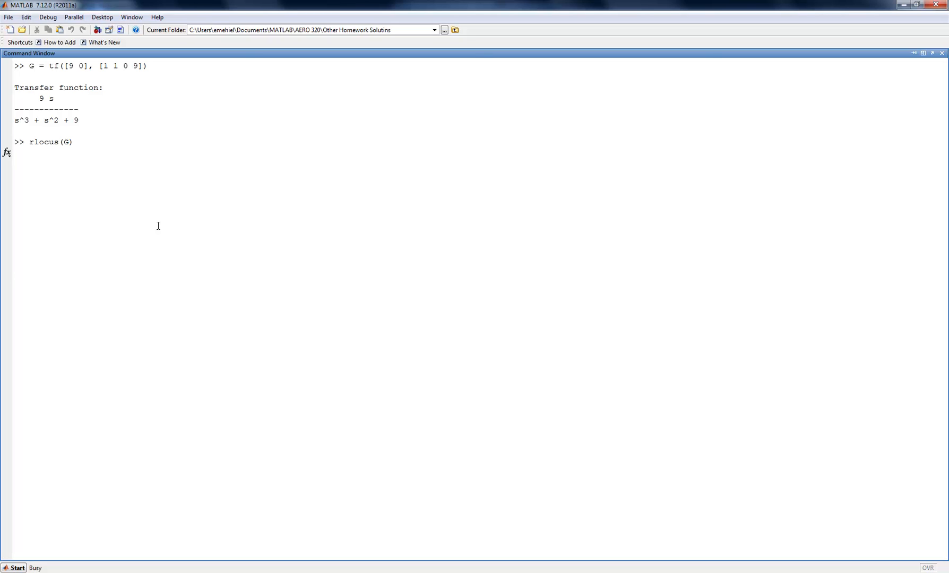
key(Return)
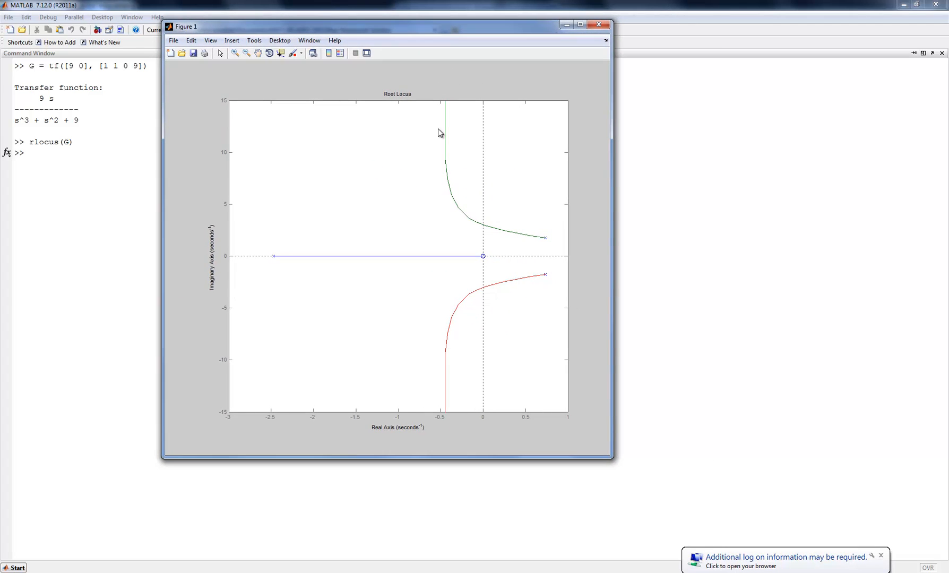
mouse_move(443, 150)
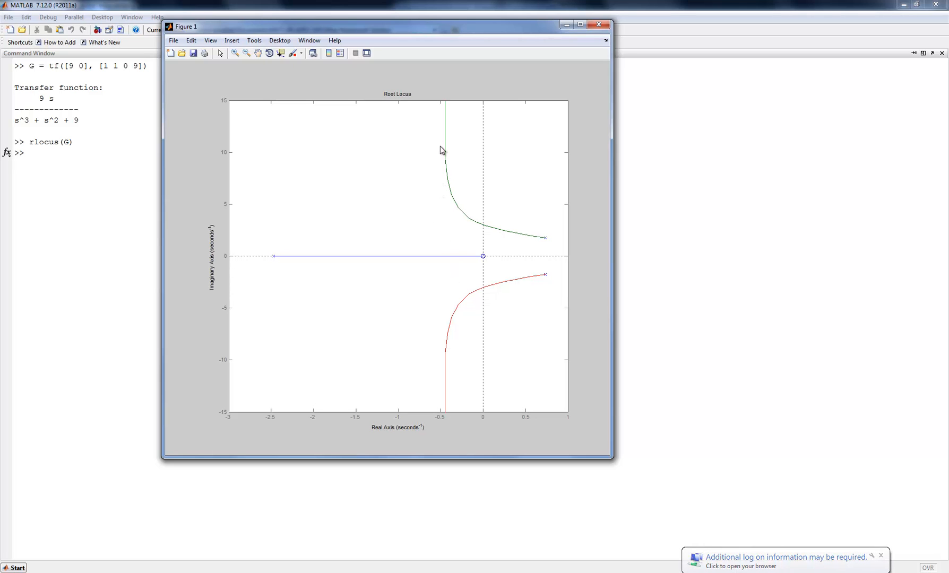
Place data tips on the upper, real-axis and lower root-locus branches.
click(446, 144)
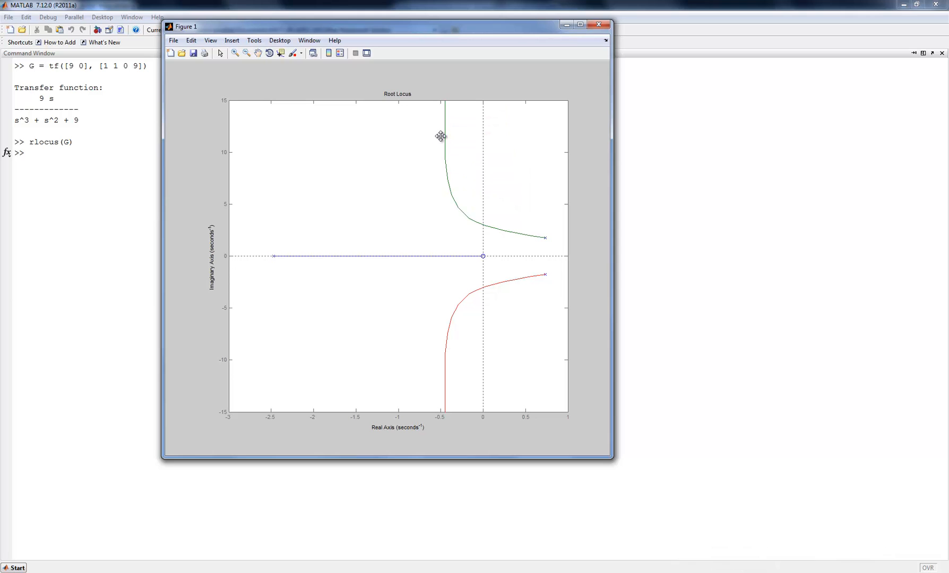
click(463, 208)
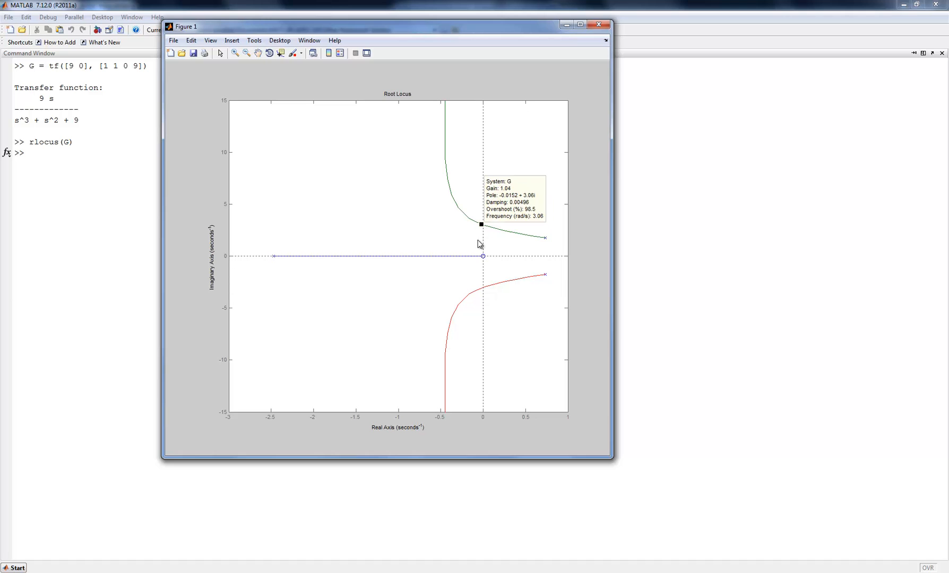
click(339, 255)
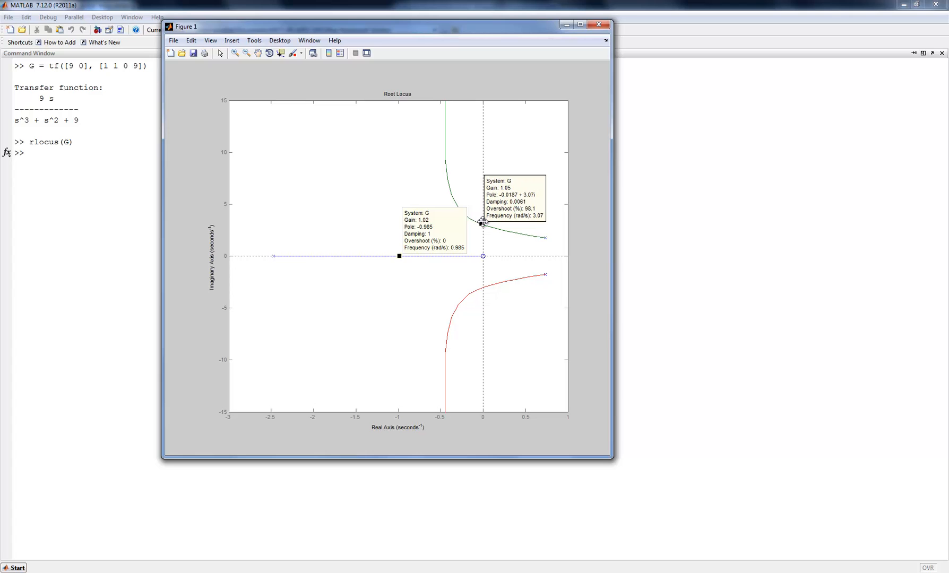
mouse_move(485, 224)
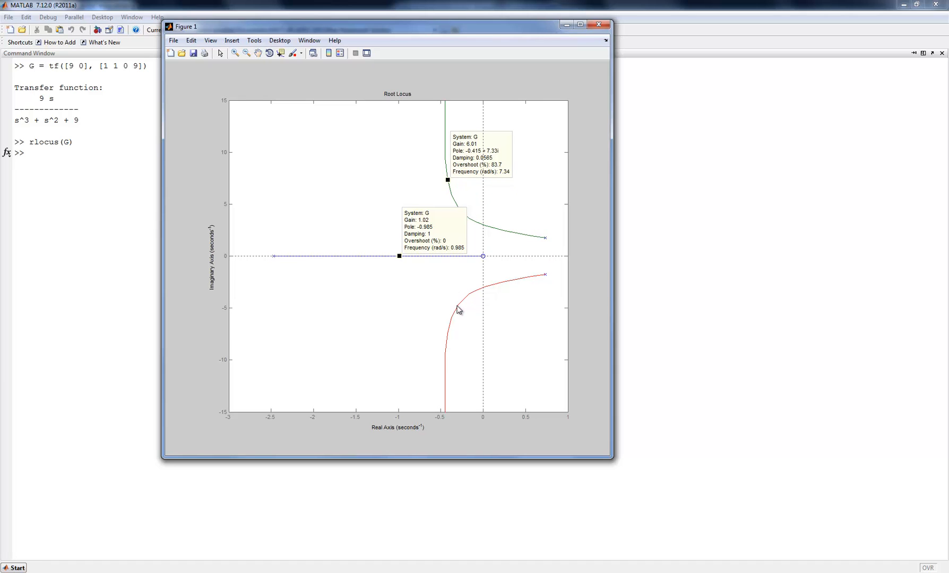
click(445, 365)
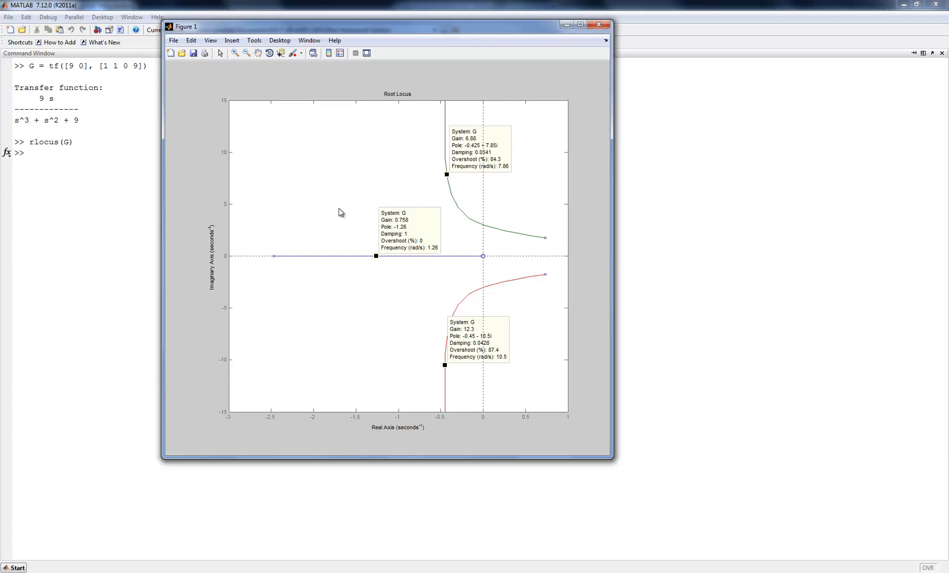
mouse_move(339, 223)
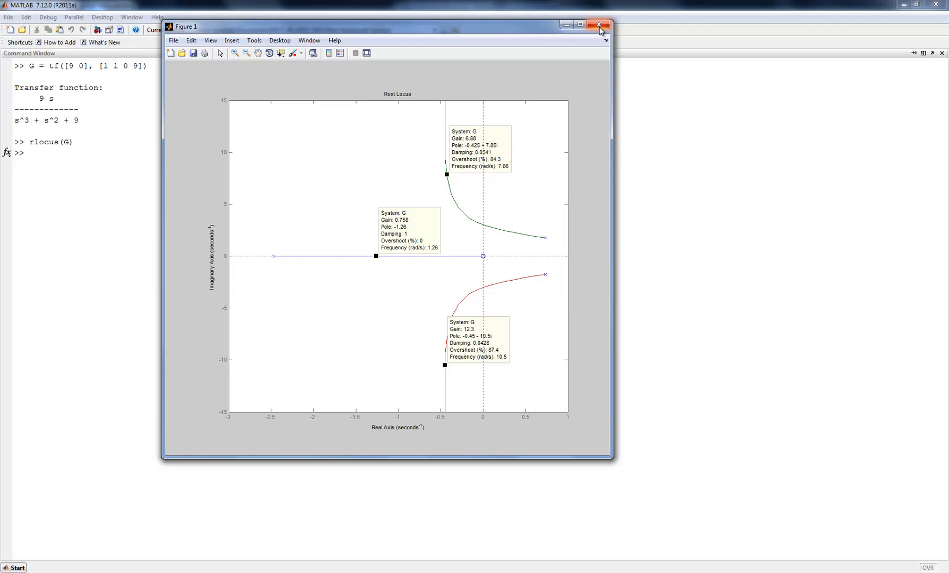
Run rltool(G) to launch the SISO Design Tool for G.
click(600, 25)
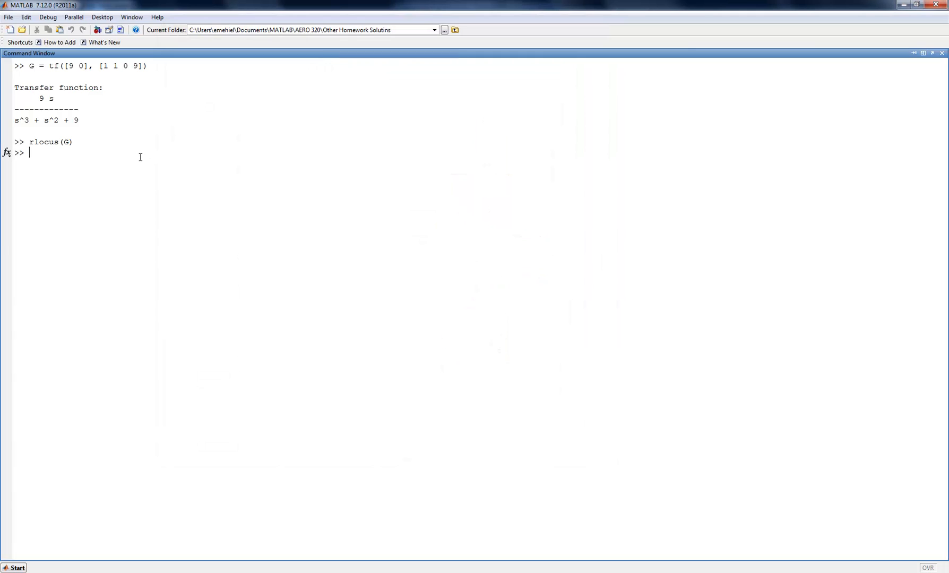
text(rltoo)
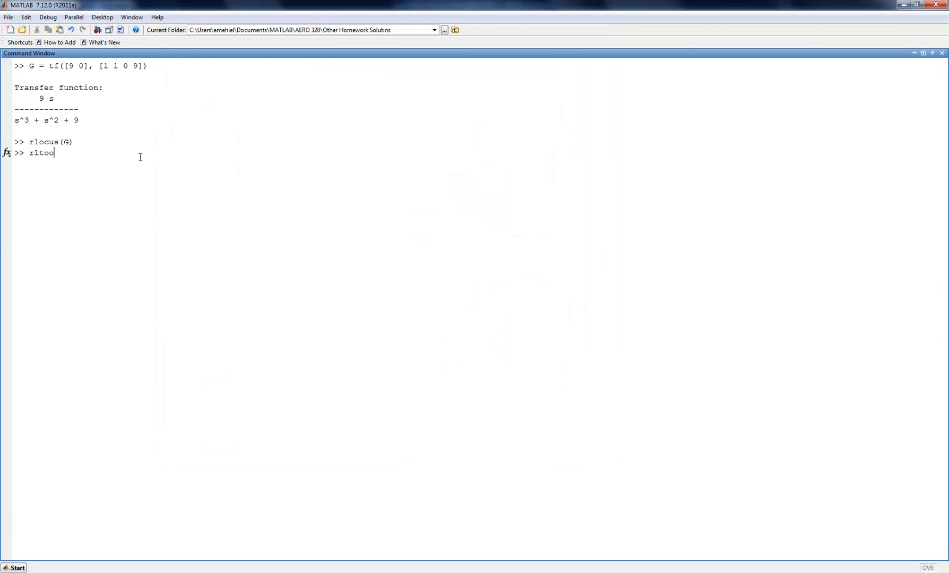
text(l(G))
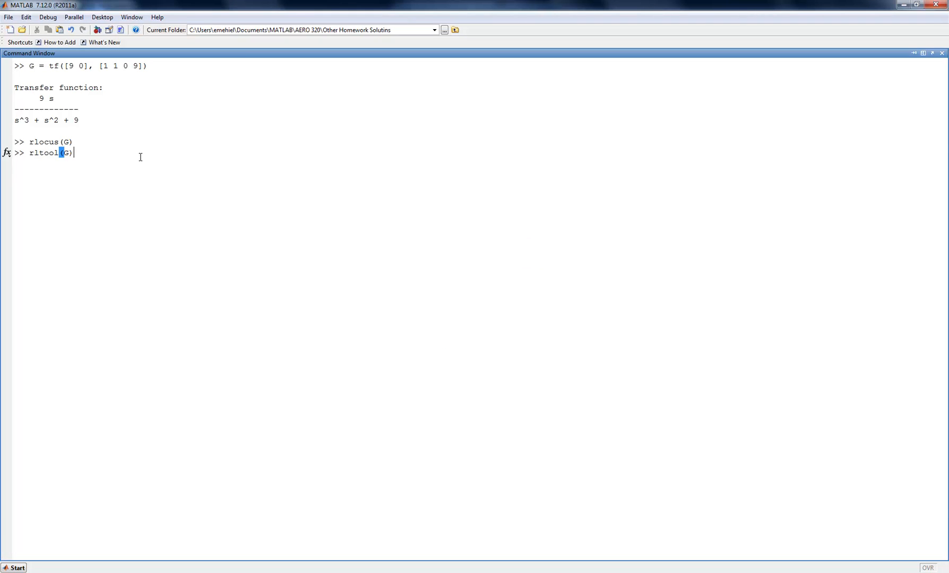
key(Return)
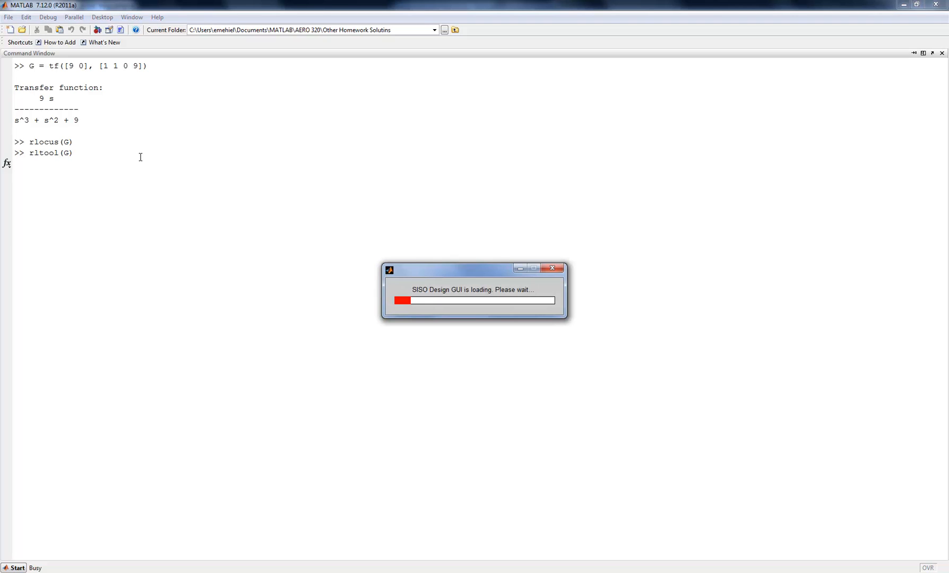
mouse_move(119, 150)
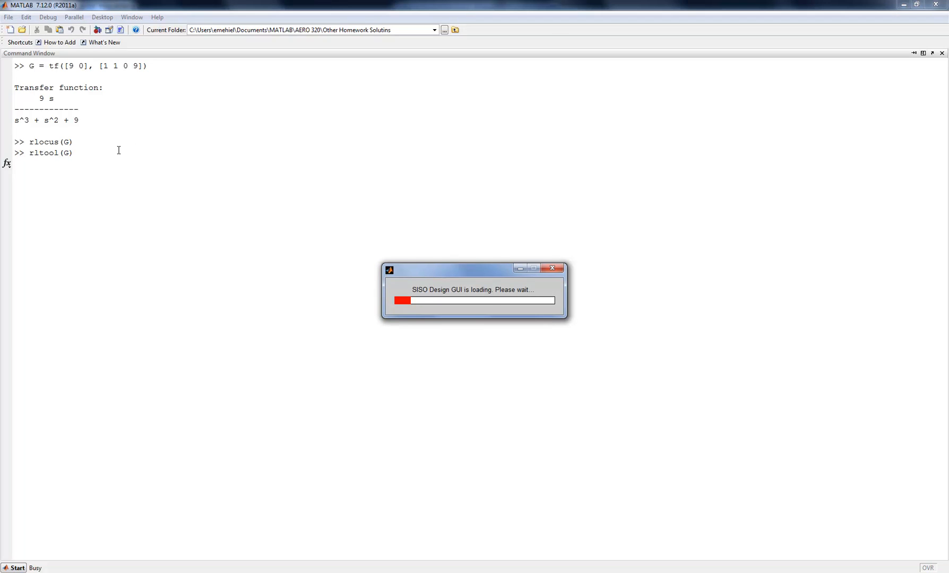
mouse_move(248, 164)
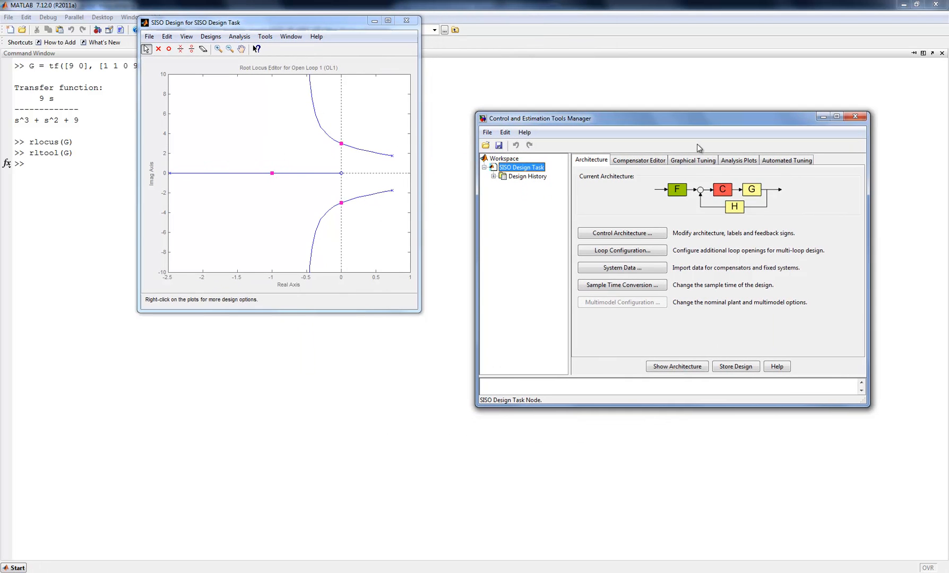
Raise the compensator gain from 1 to about 4.9.
click(638, 160)
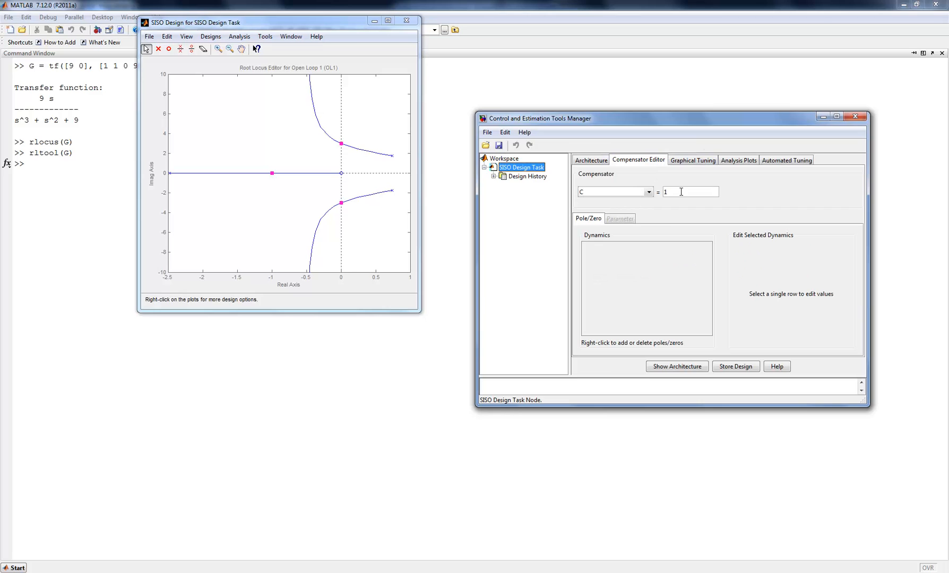
mouse_move(341, 144)
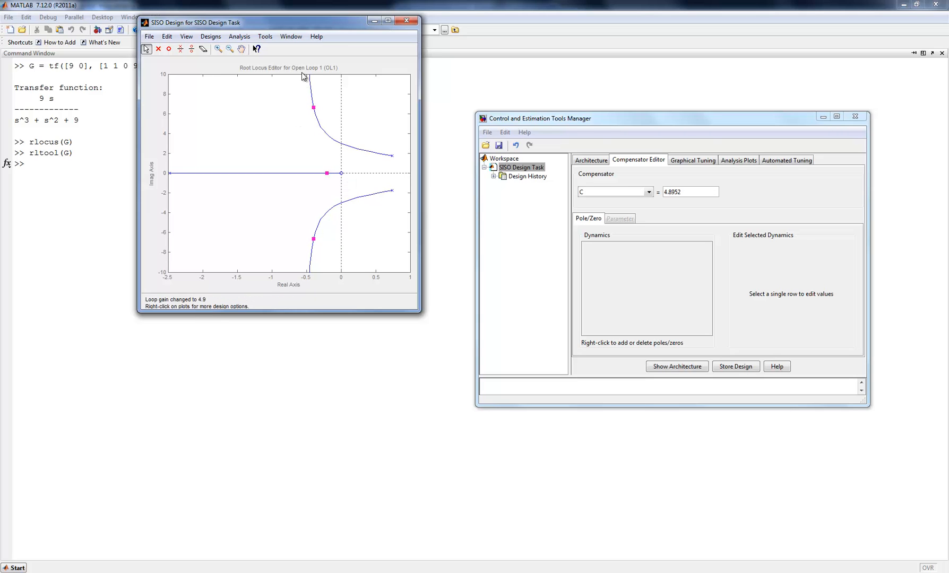
click(690, 193)
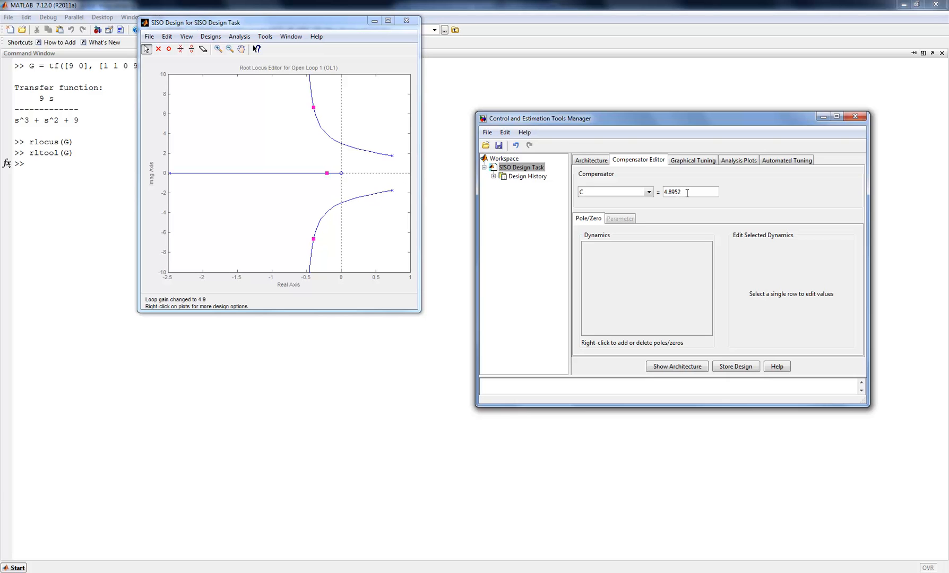
click(692, 159)
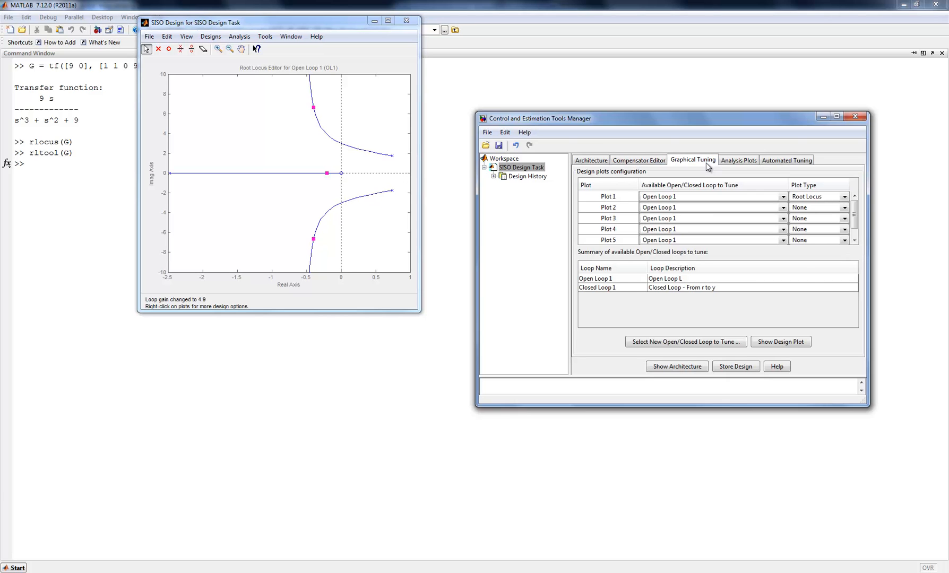
Make analysis plot 1 a Step plot of Closed Loop r to y.
click(738, 160)
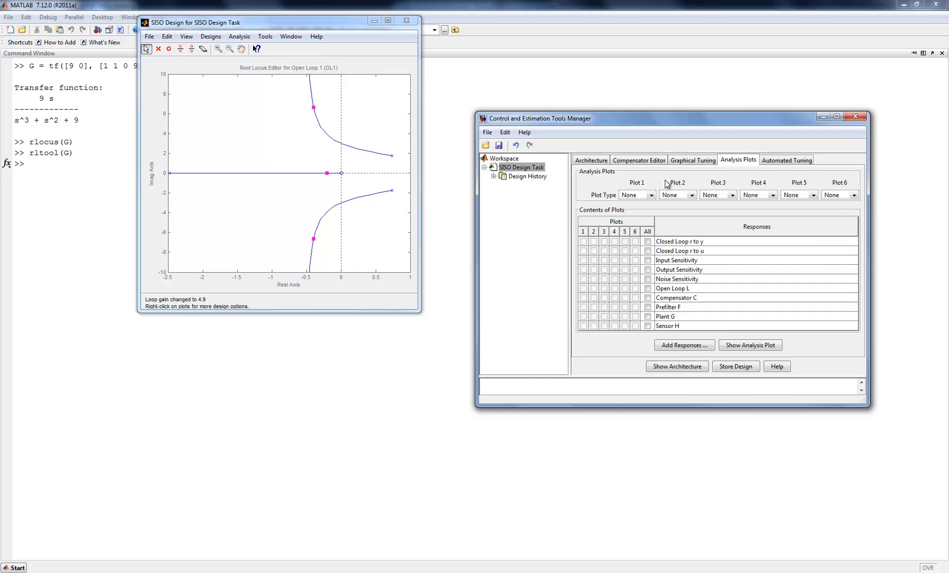
click(635, 195)
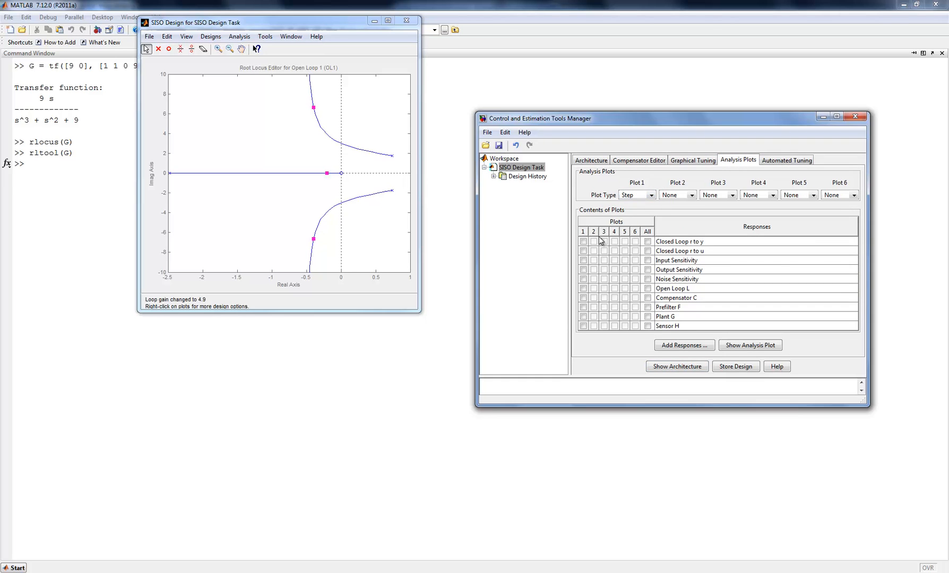
click(583, 241)
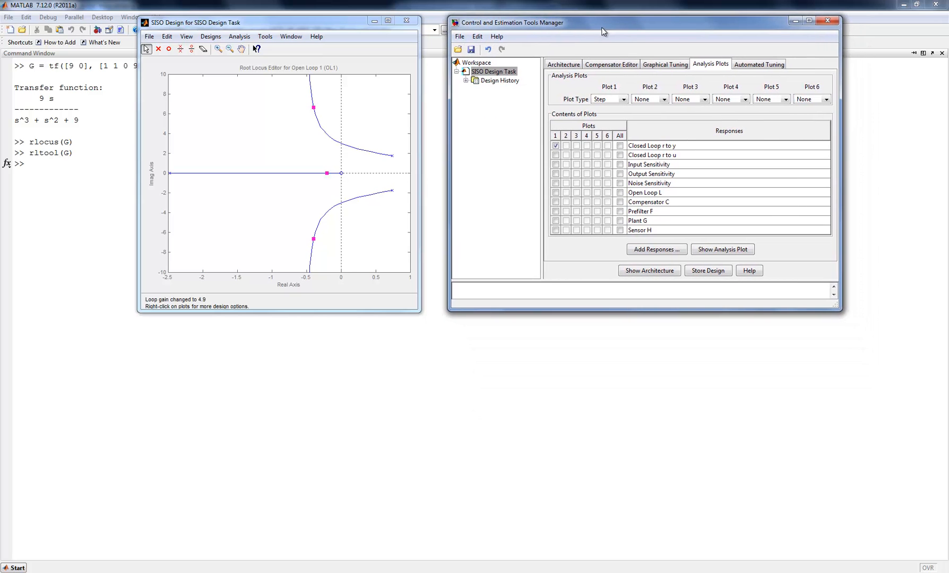
Show the closed-loop step response in the LTI Viewer, with the loop gain at 1.18.
click(722, 249)
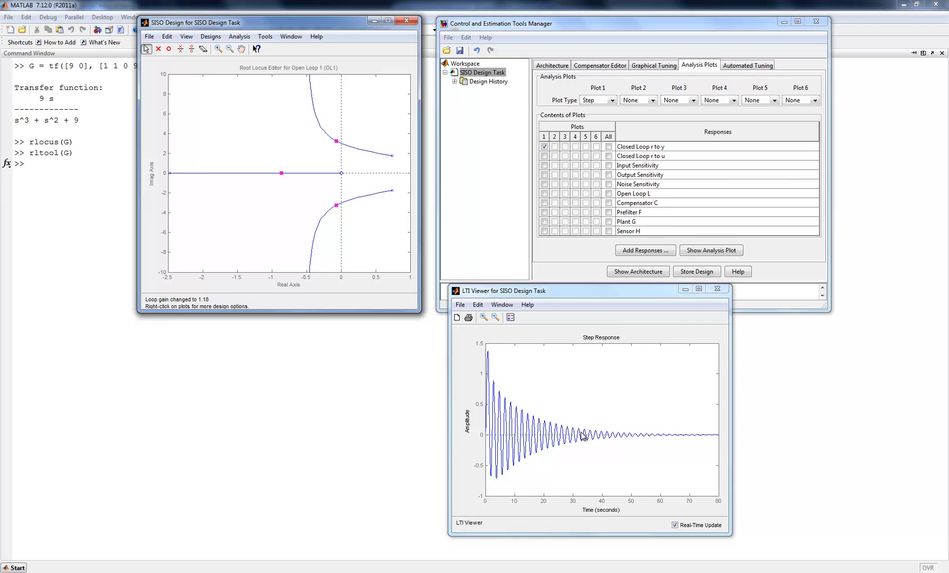
mouse_move(641, 20)
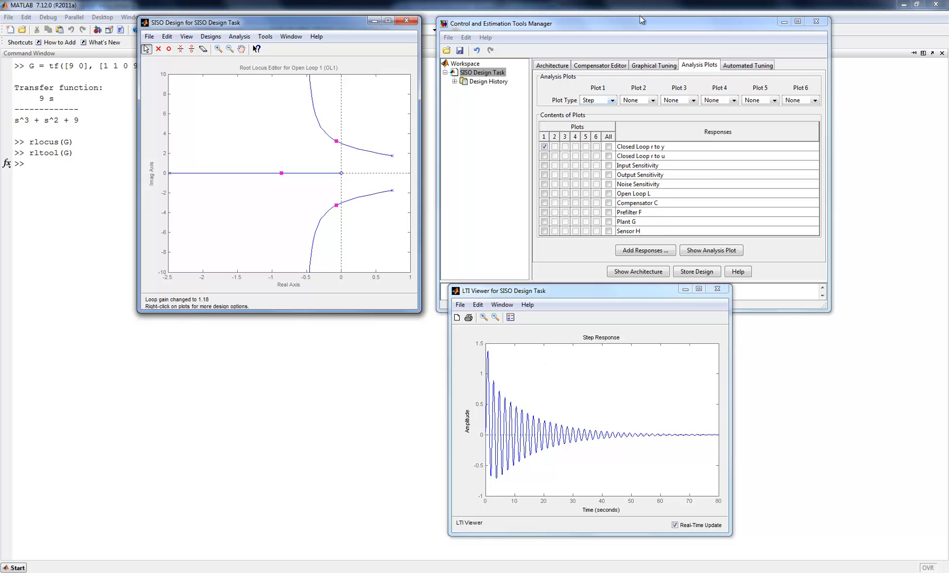
mouse_move(522, 431)
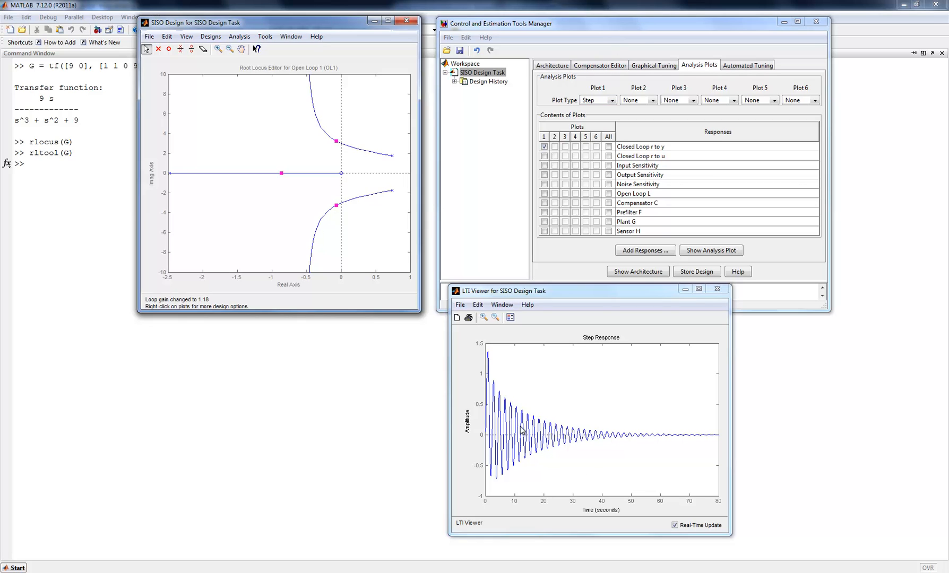
mouse_move(503, 447)
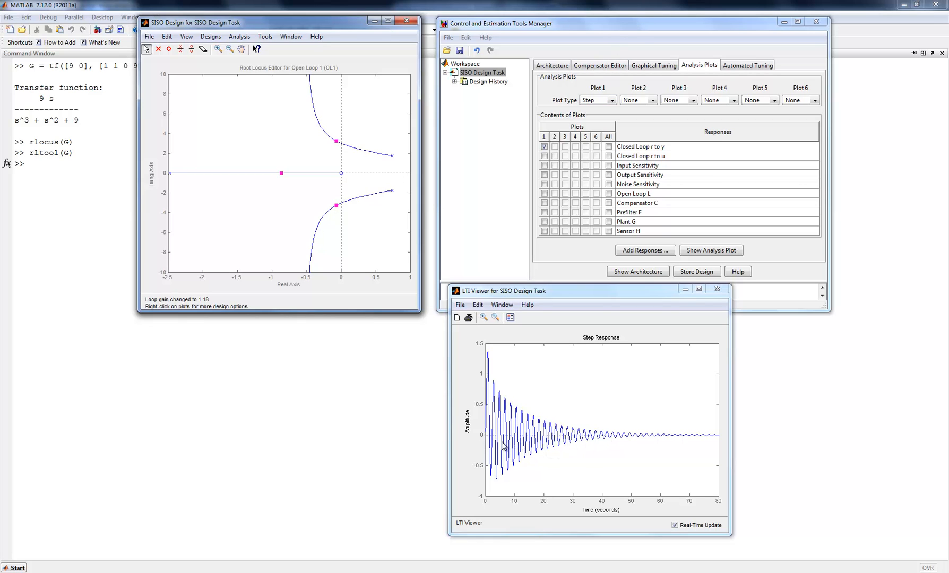
mouse_move(517, 103)
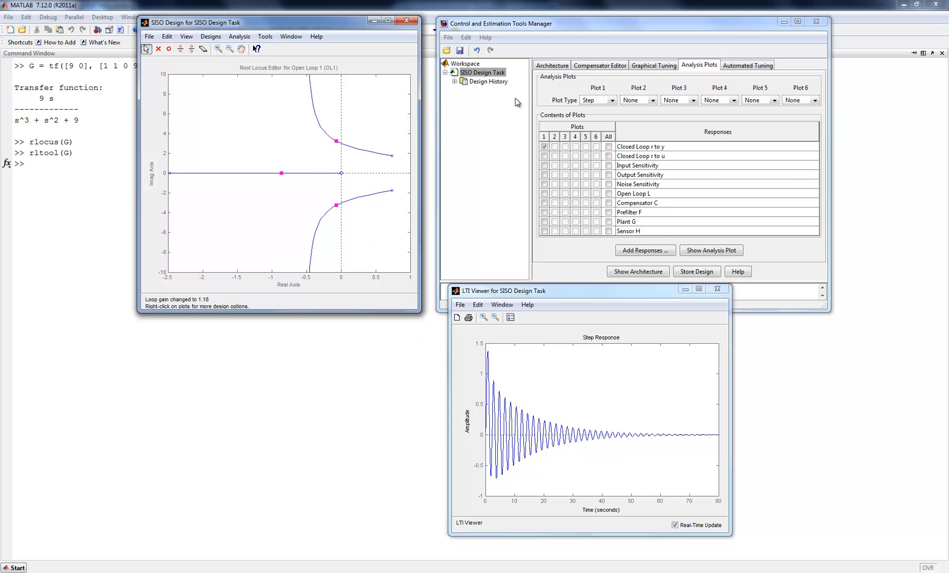